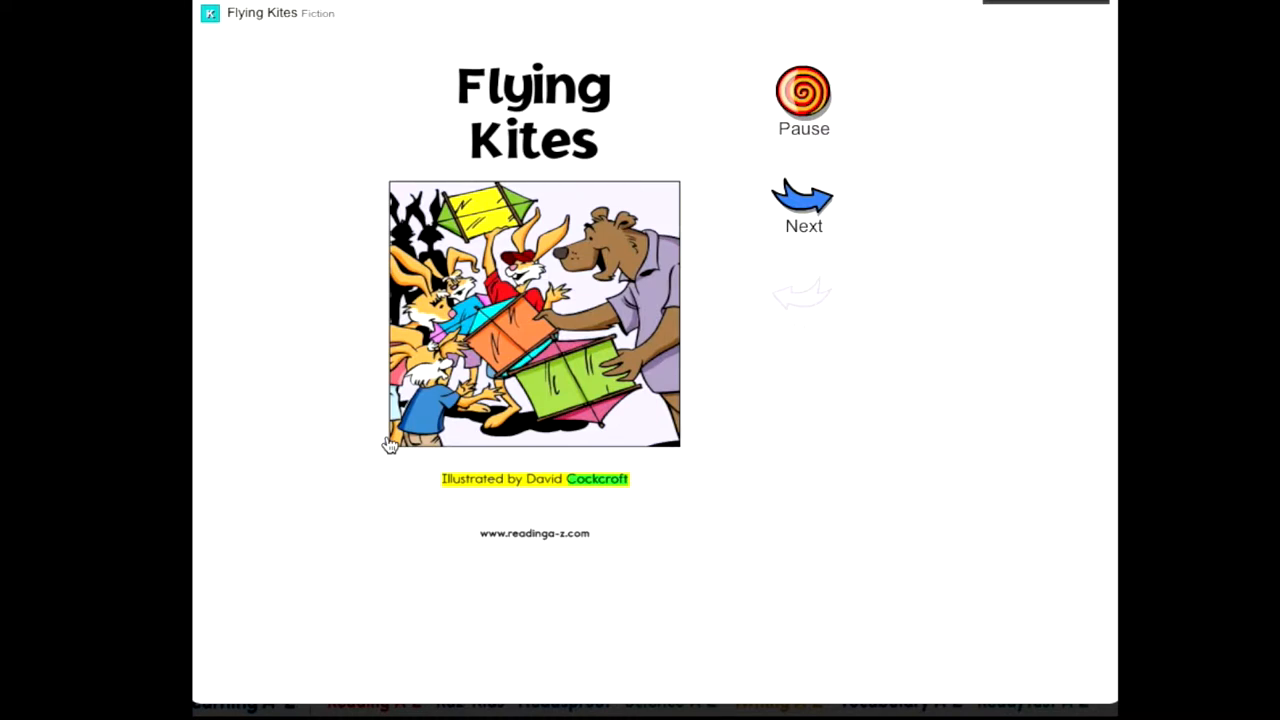
- Leave the Flying Kites title page and start the narrated story at page 3
left_click(804, 196)
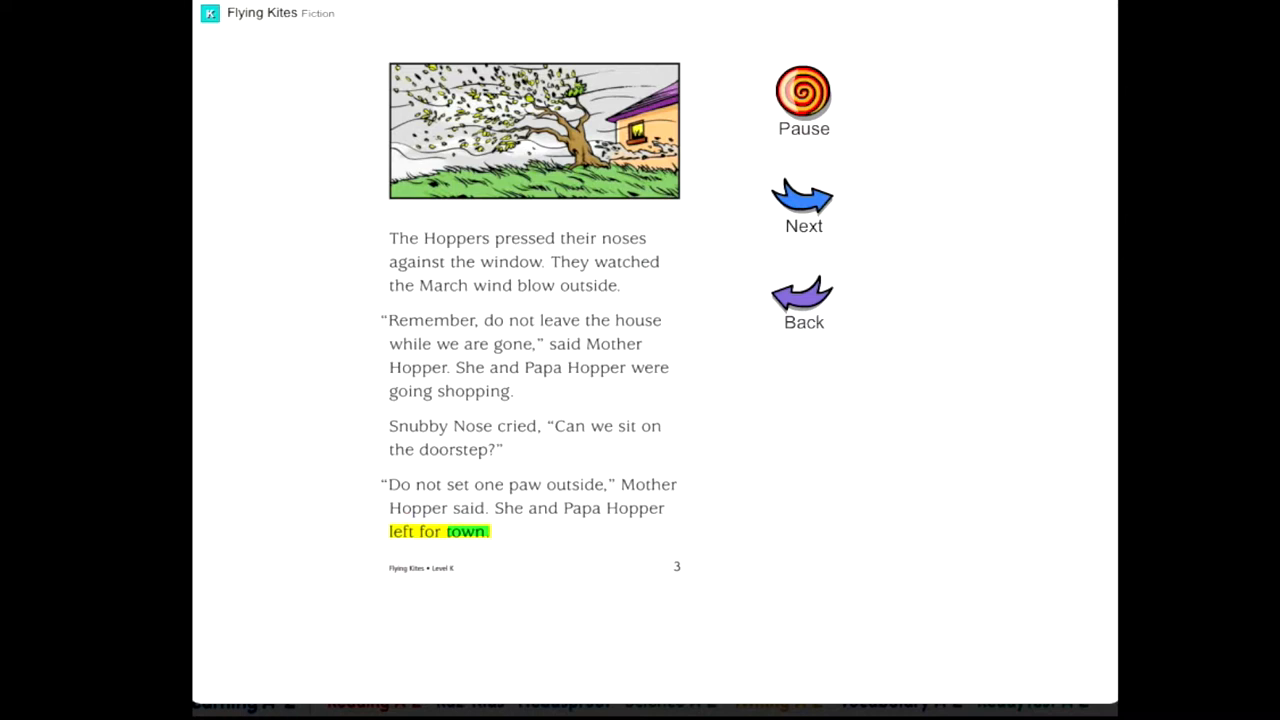
- Advance the narration through pages 4 and 5 to page 6, the Hoppers heading outside with kites
left_click(804, 196)
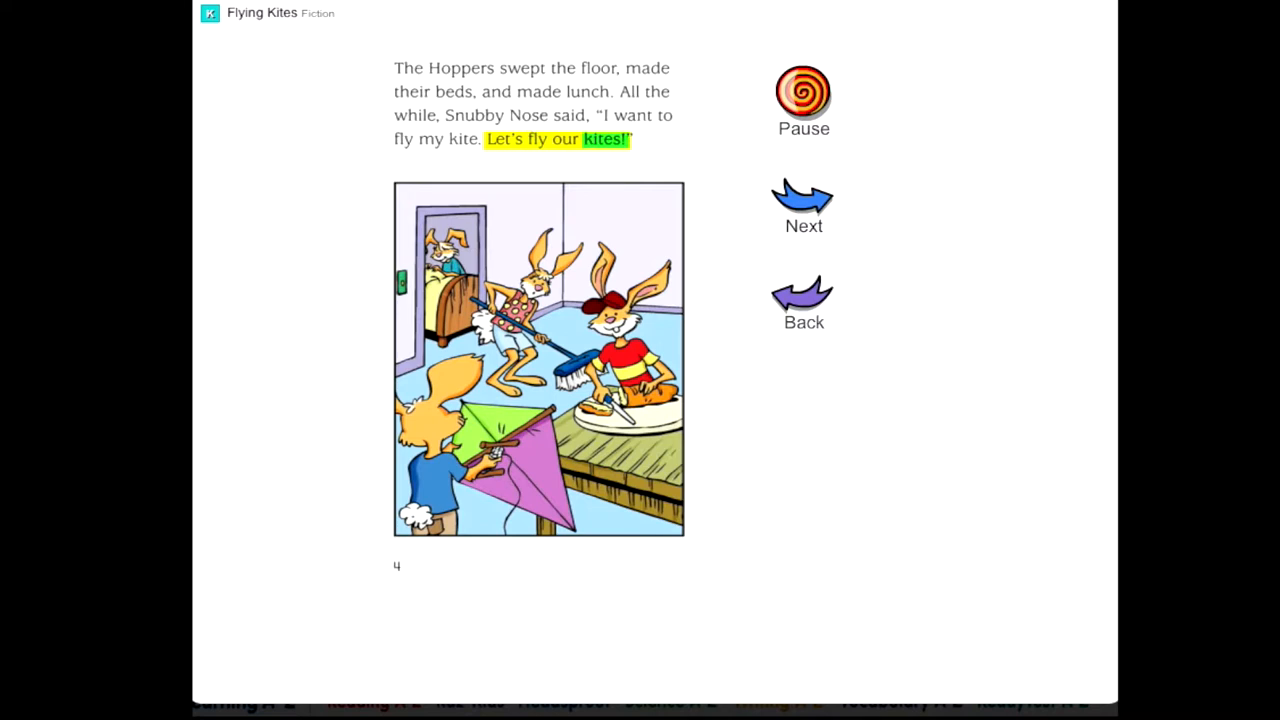
left_click(804, 196)
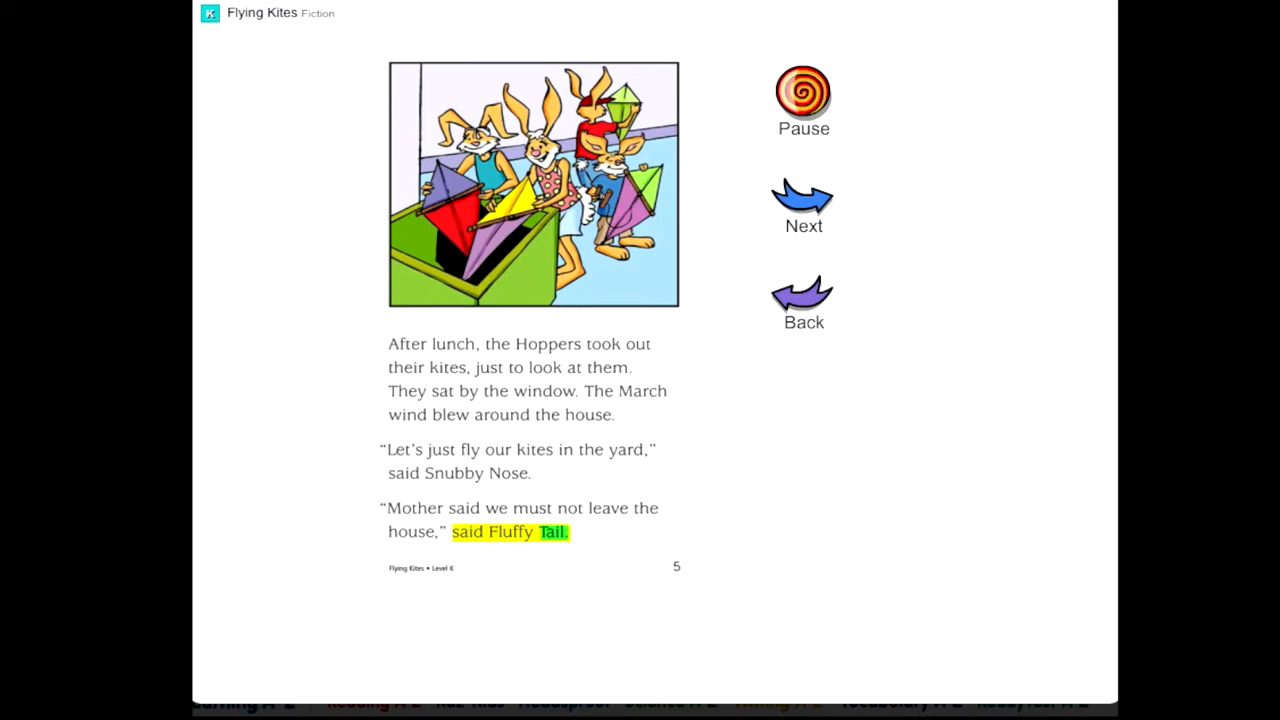
left_click(804, 196)
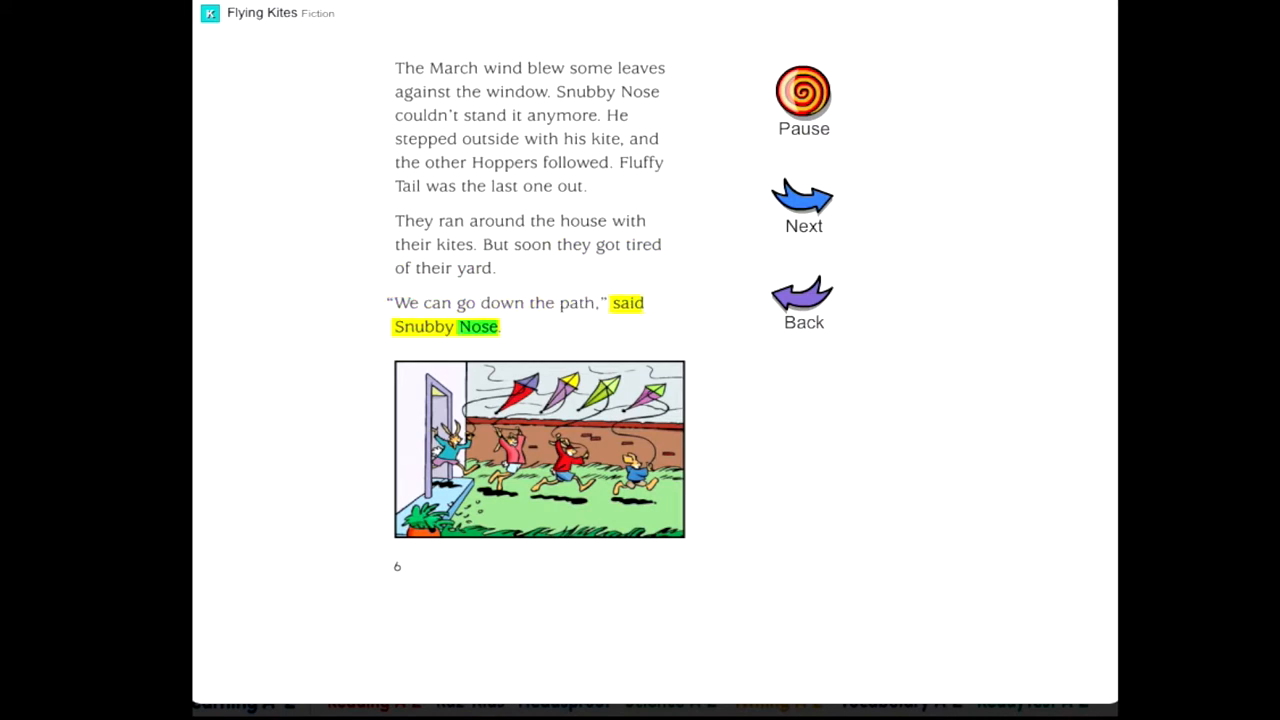
- Advance through page 7 to page 8, where Grandpa Grizzly finds the kite in a tree
left_click(804, 196)
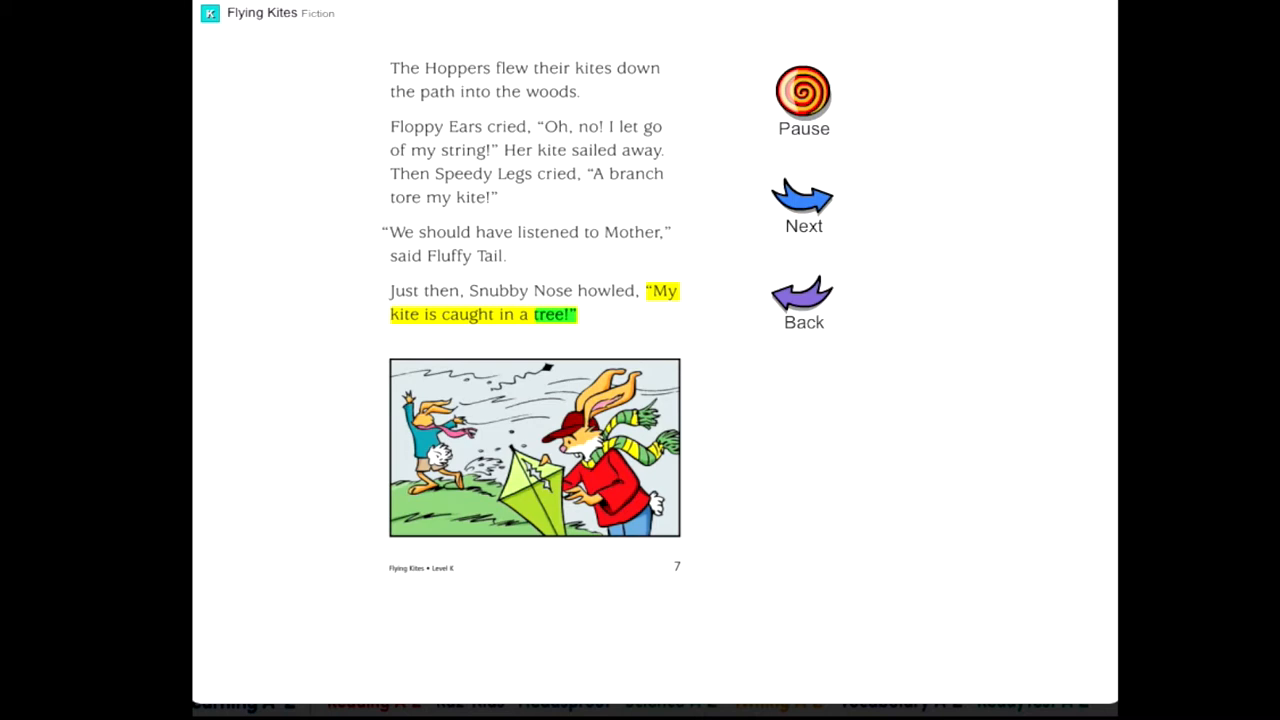
left_click(804, 196)
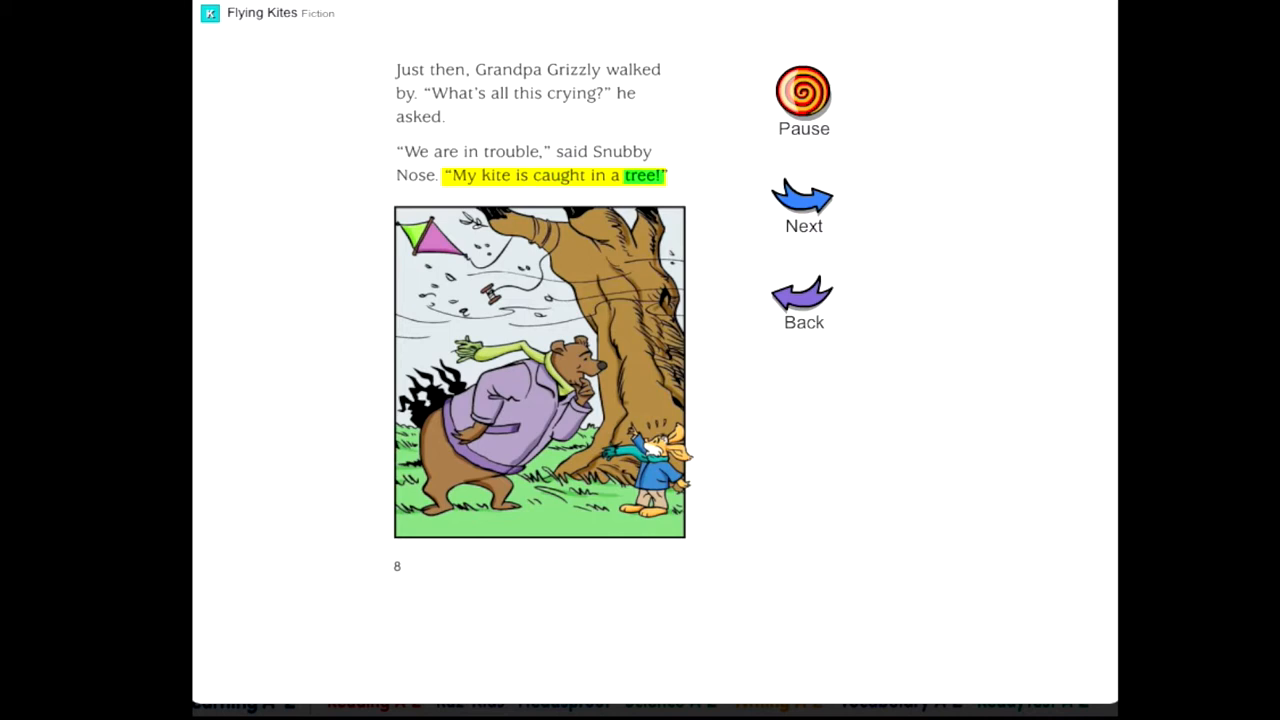
- Advance through page 9 to page 10, where Snubby Nose flies out of sight
left_click(804, 196)
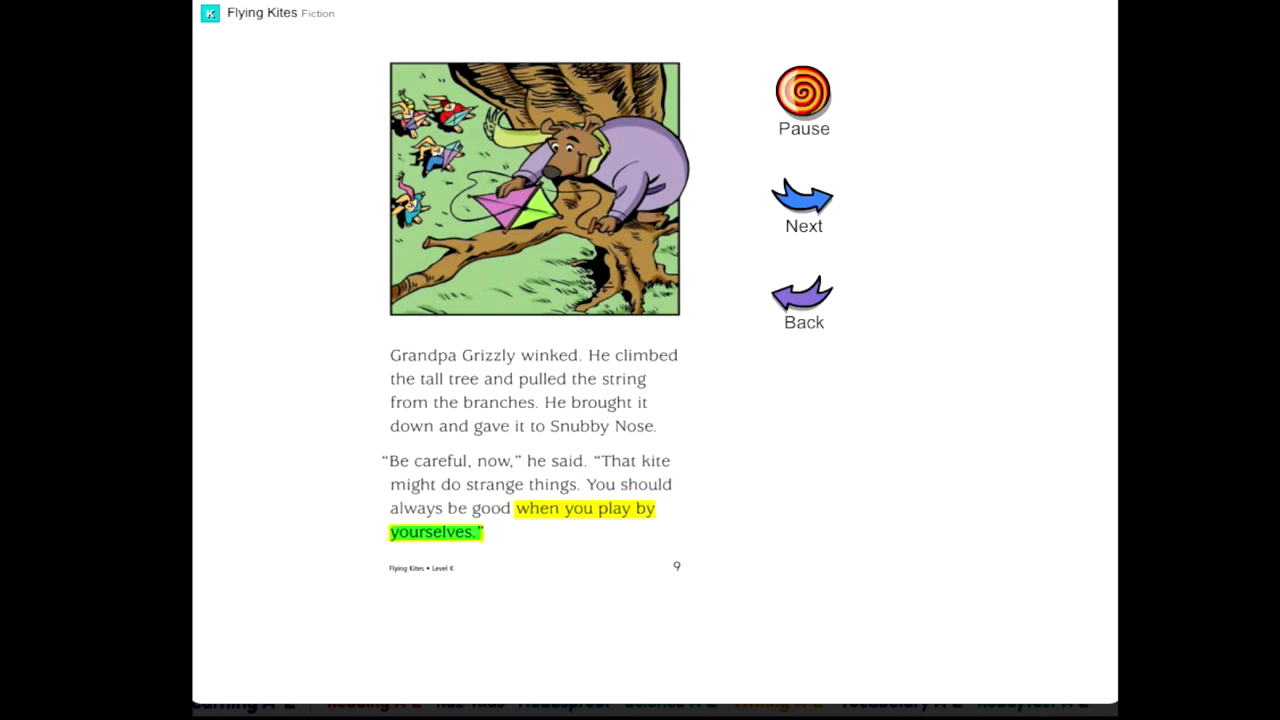
left_click(804, 196)
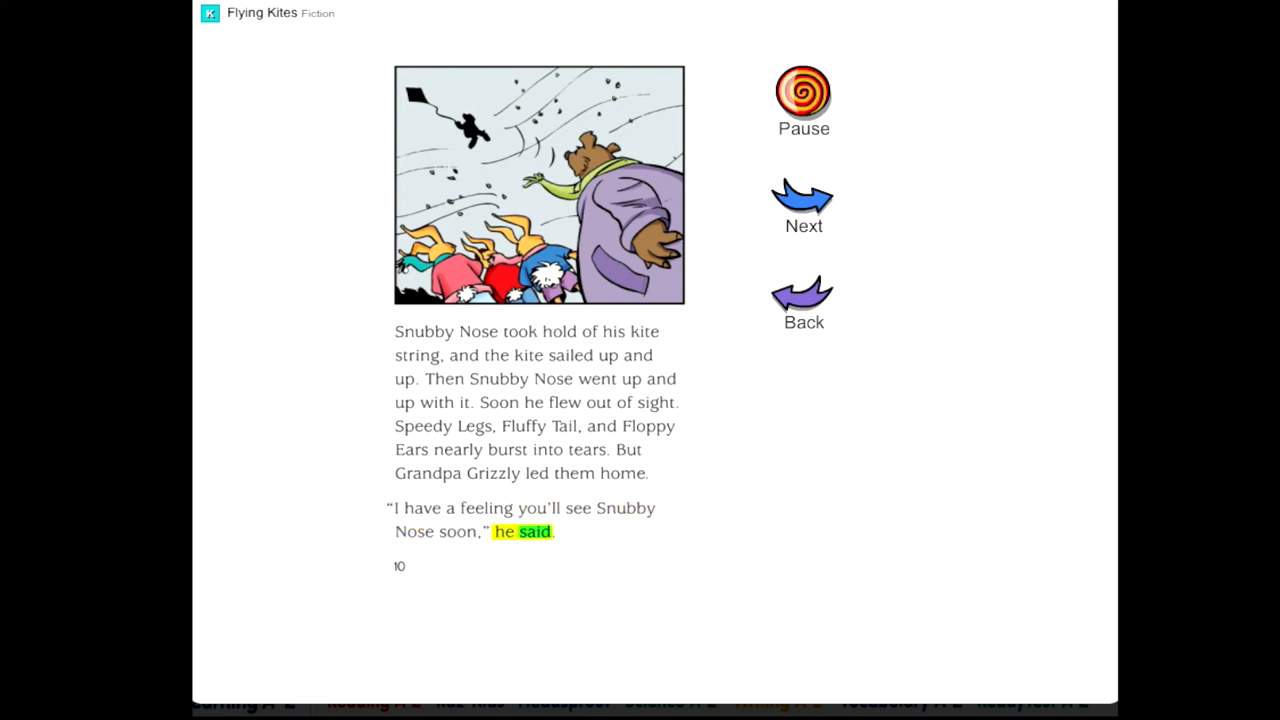
- Advance through page 11 to the final page 12 with Read Again and Take Quiz buttons
left_click(804, 196)
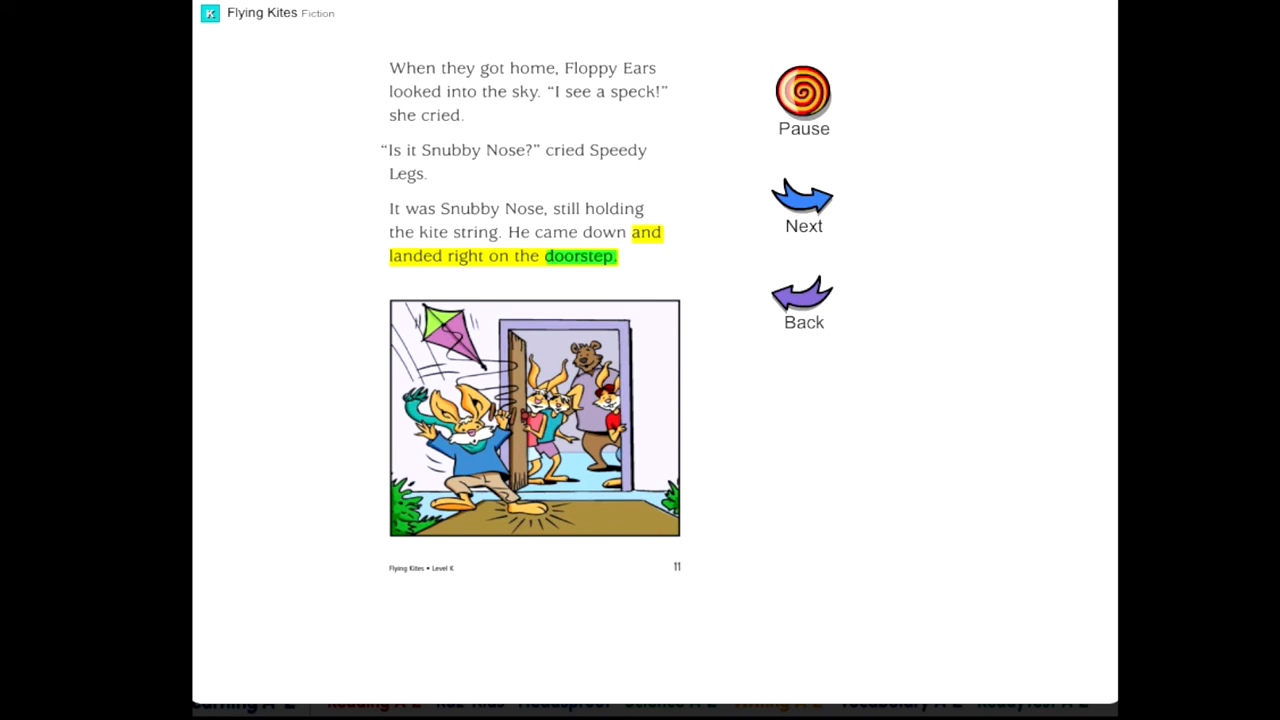
left_click(804, 196)
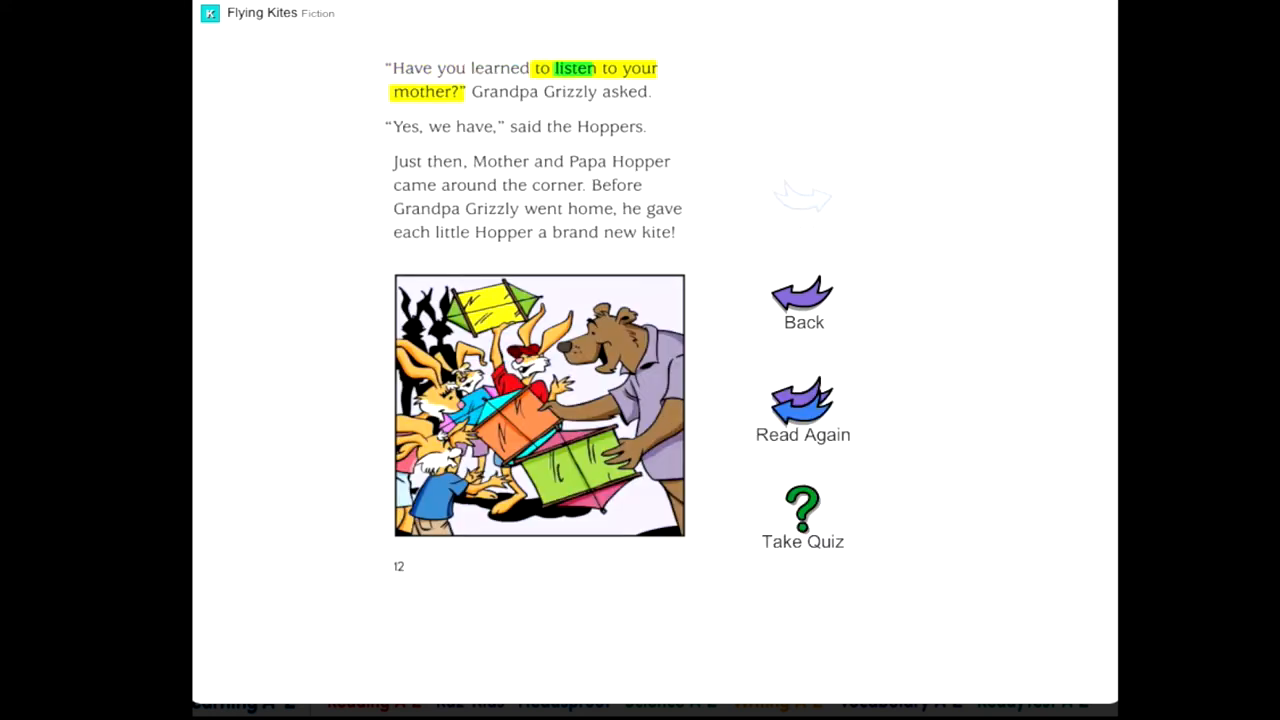